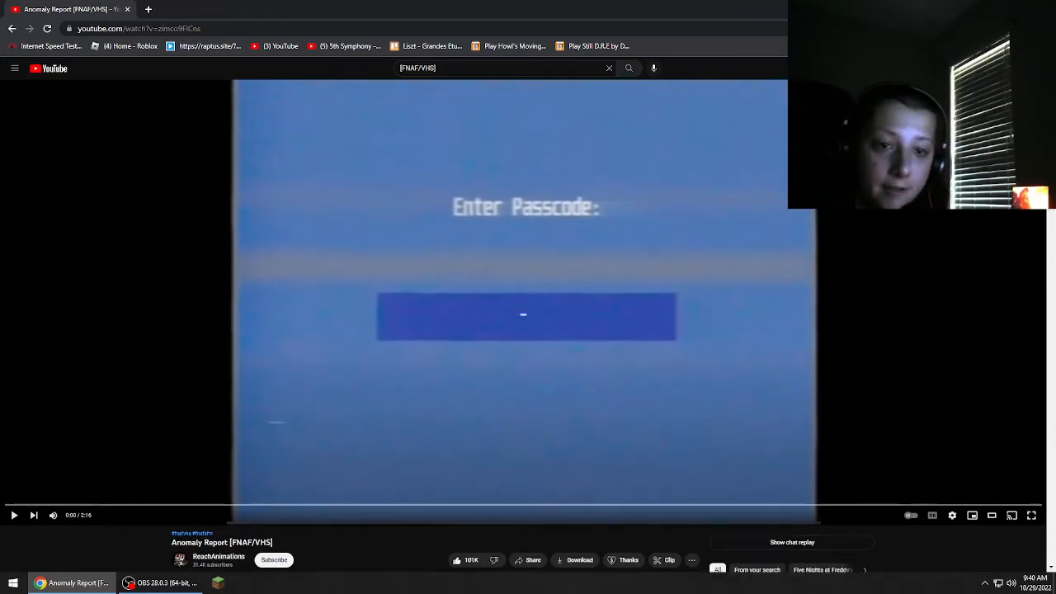
# Enter fullscreen on the Anomaly Report video and let it play to the Incident Log menu
pyautogui.click(1030, 515)
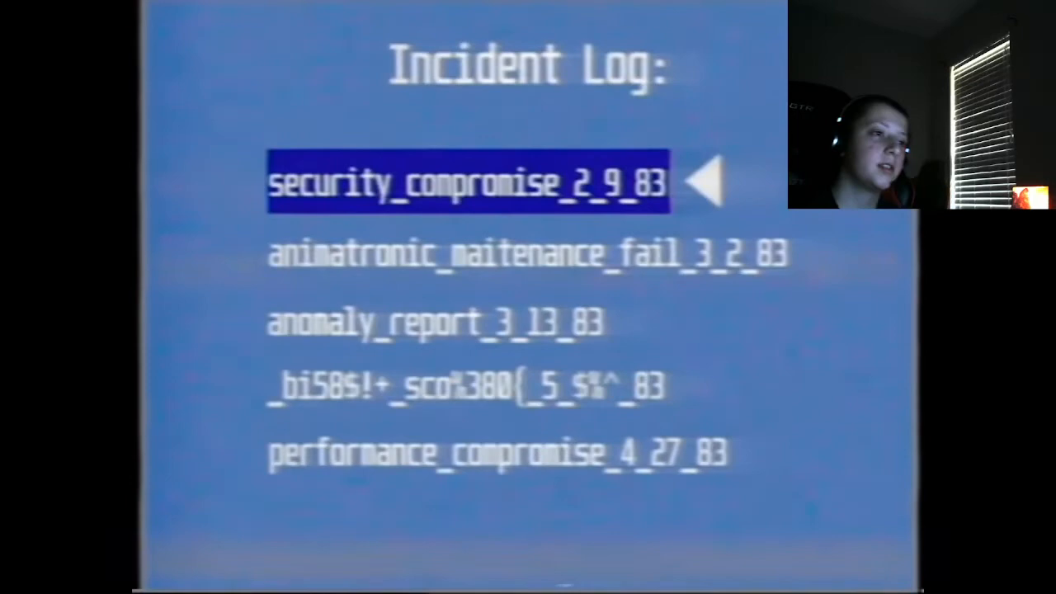
pyautogui.press('down')
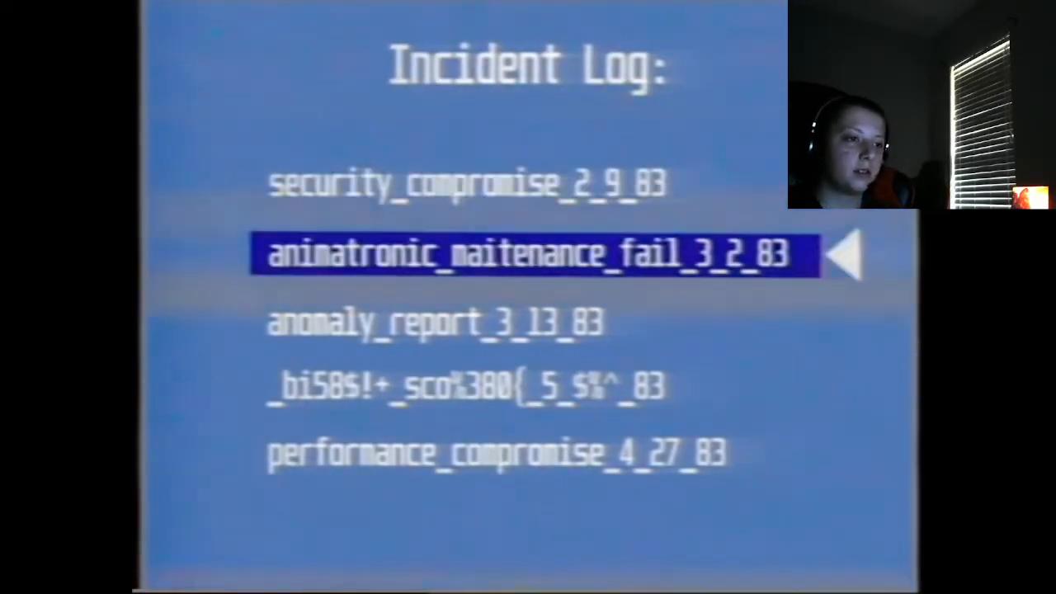